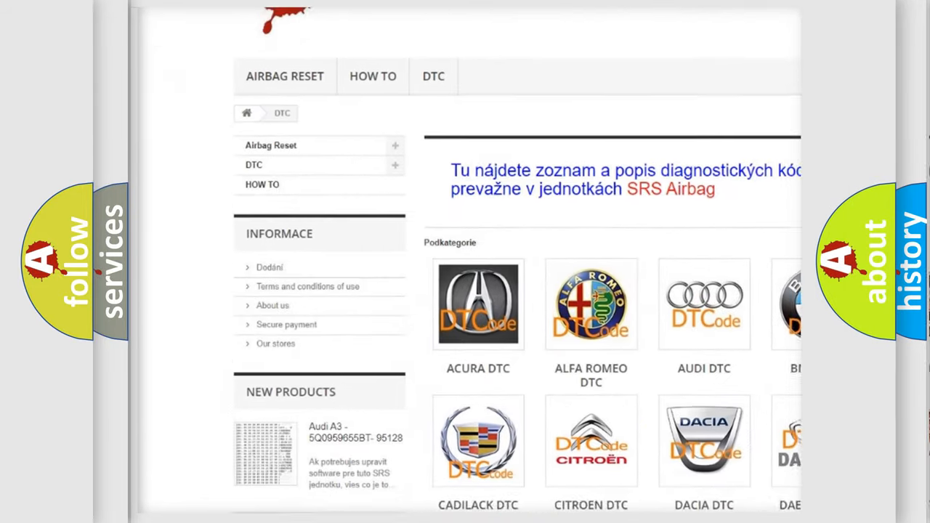
Step: Scroll down the DTC page past the brand tiles to the B-code list
scroll("down", 3)
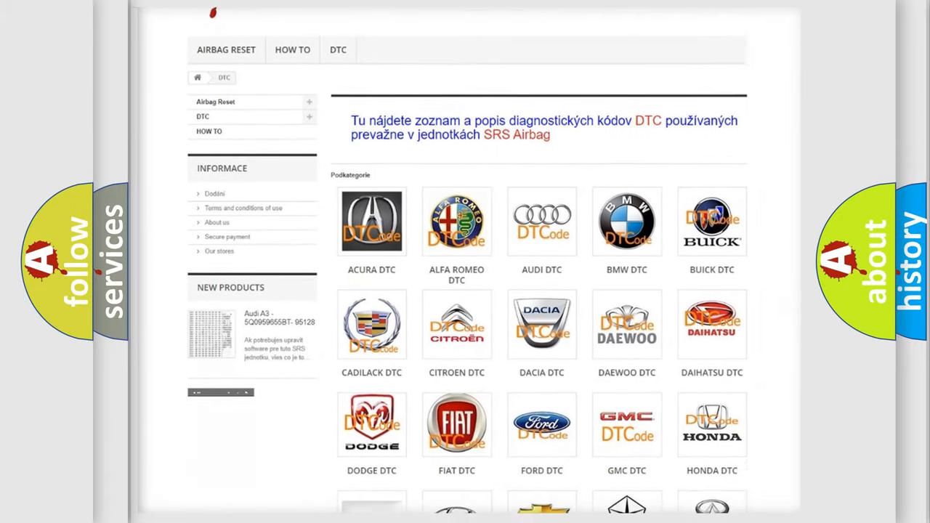
scroll("down", 3)
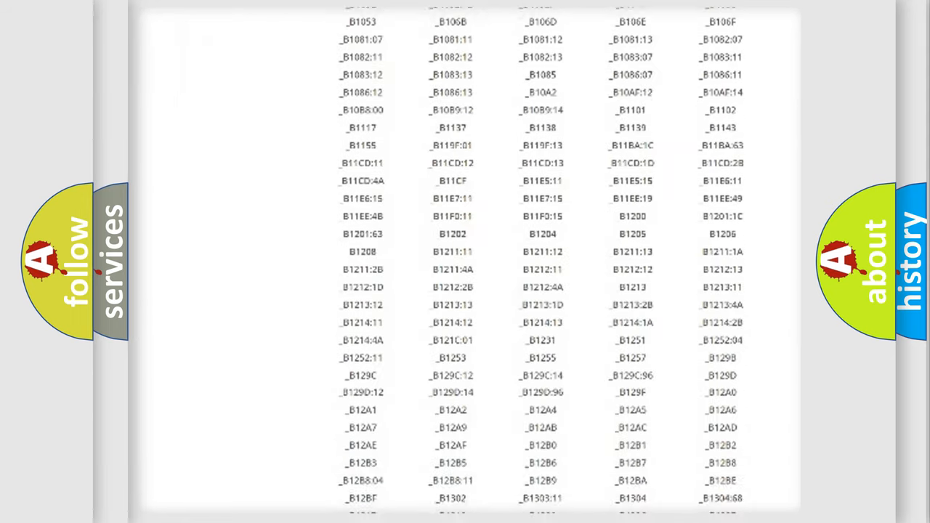
scroll("down", 3)
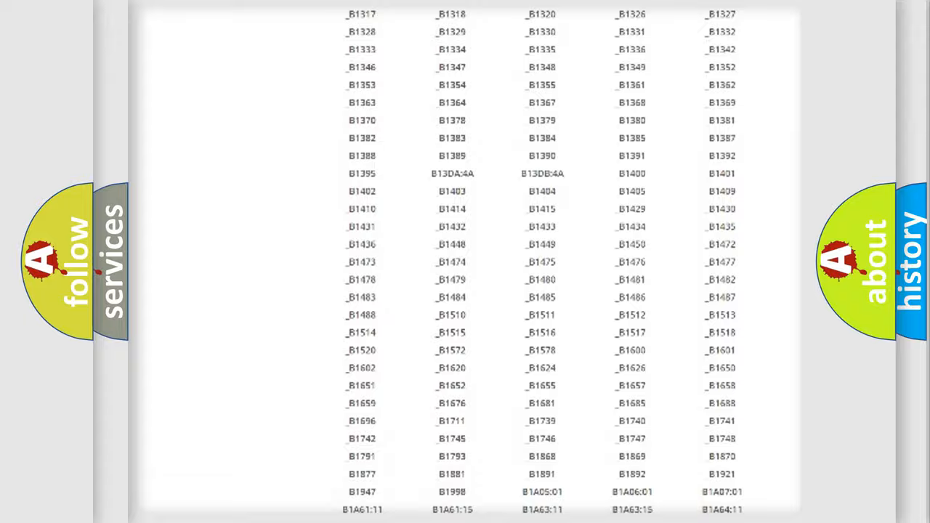
scroll("up", 3)
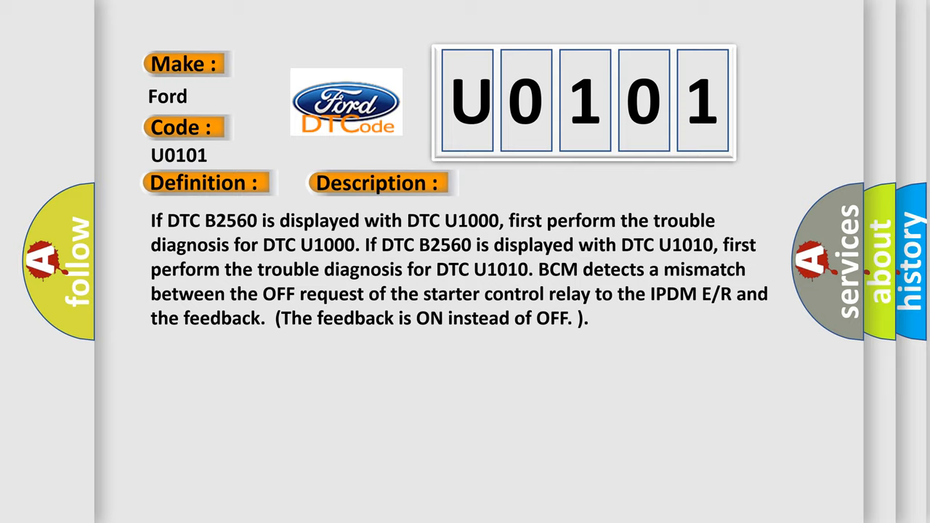
Step: Advance the Ford U0101 slide to reveal the Cause heading reading 'IPDM E/R.'
left_click(534, 182)
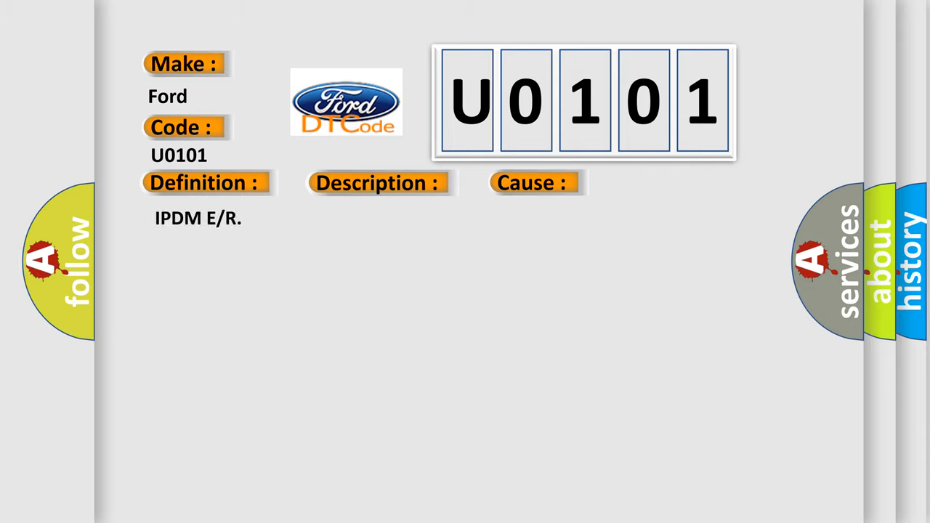